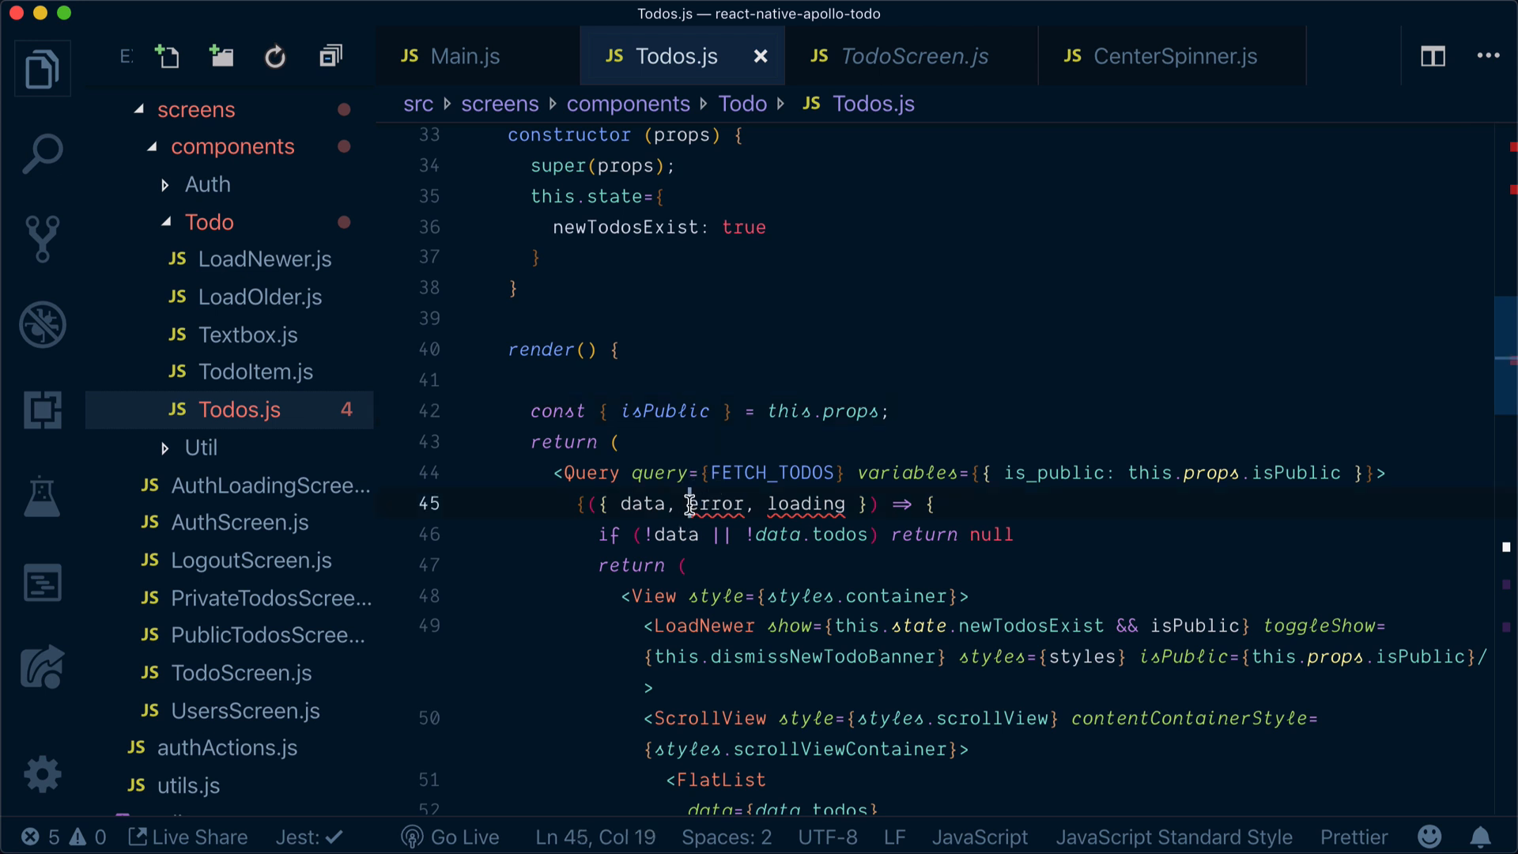
- Add if (error) { console.log(error); return <Text>Error</Text> } in the Query callback
double_click(805, 503)
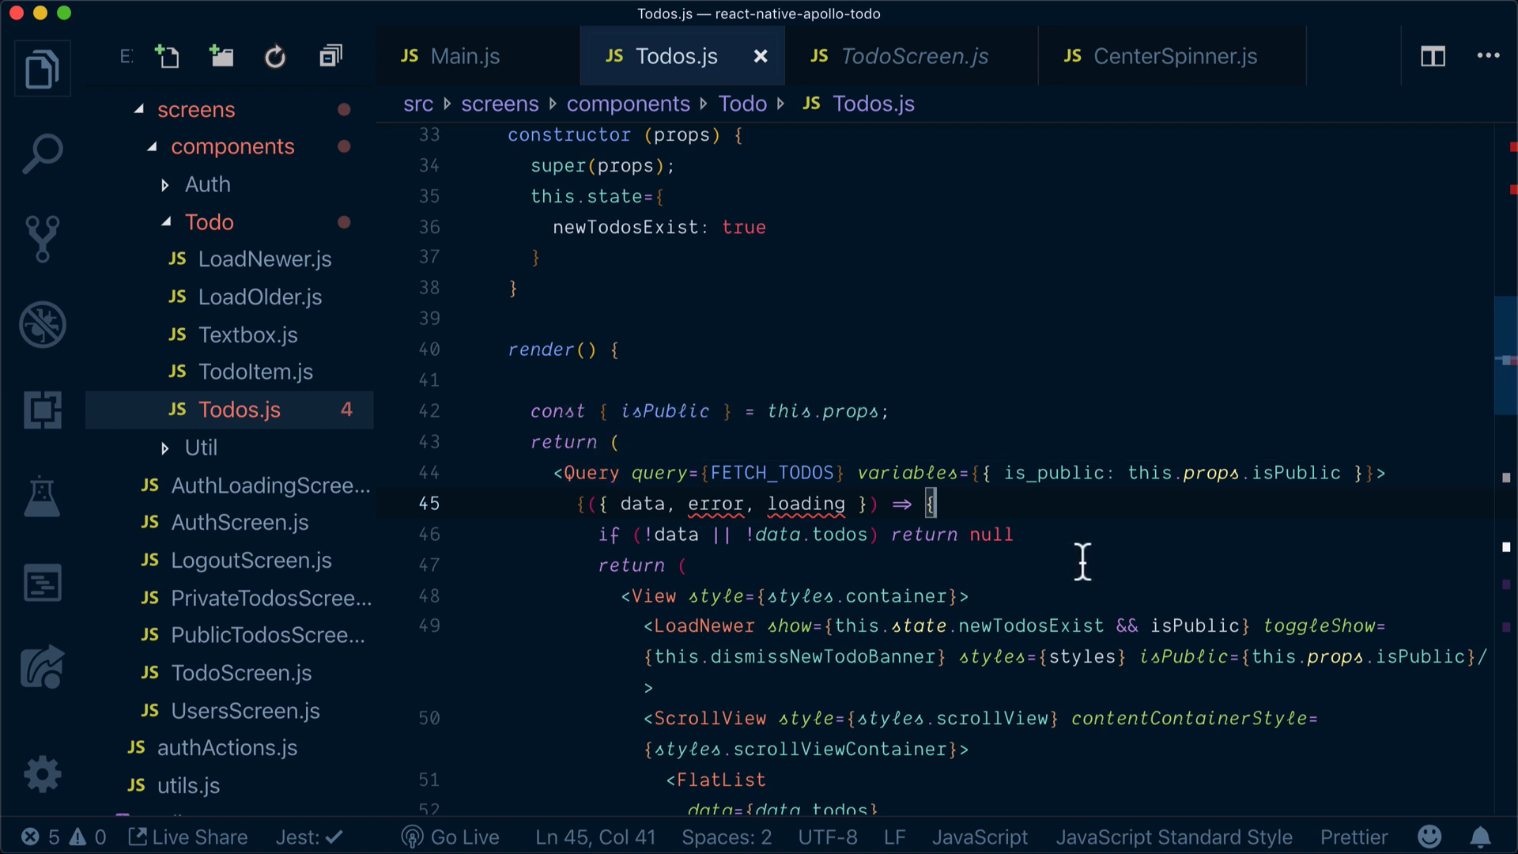
type("i")
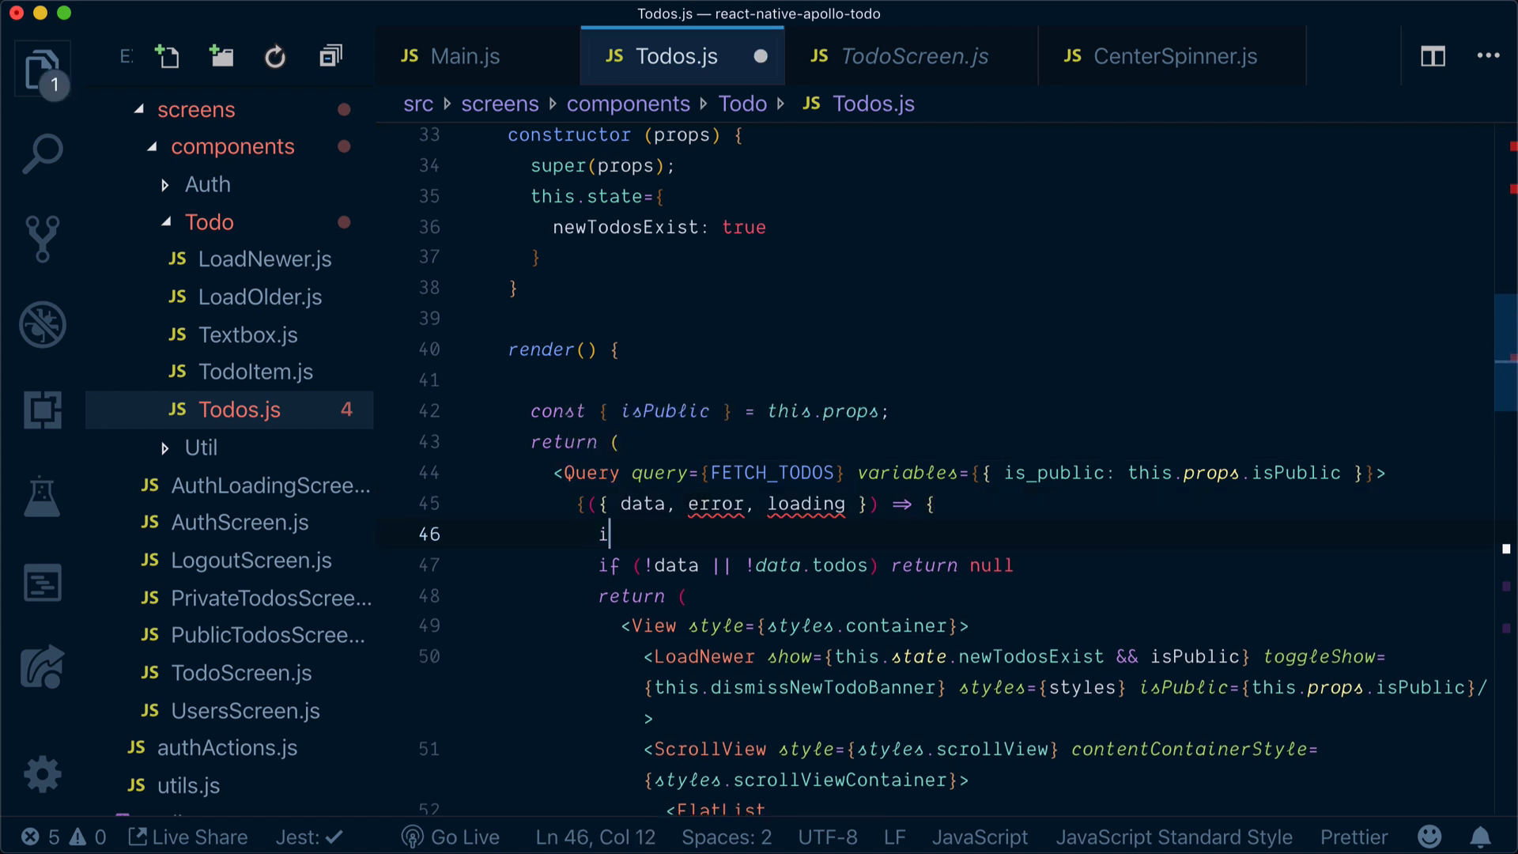
type("f (error){")
type("co")
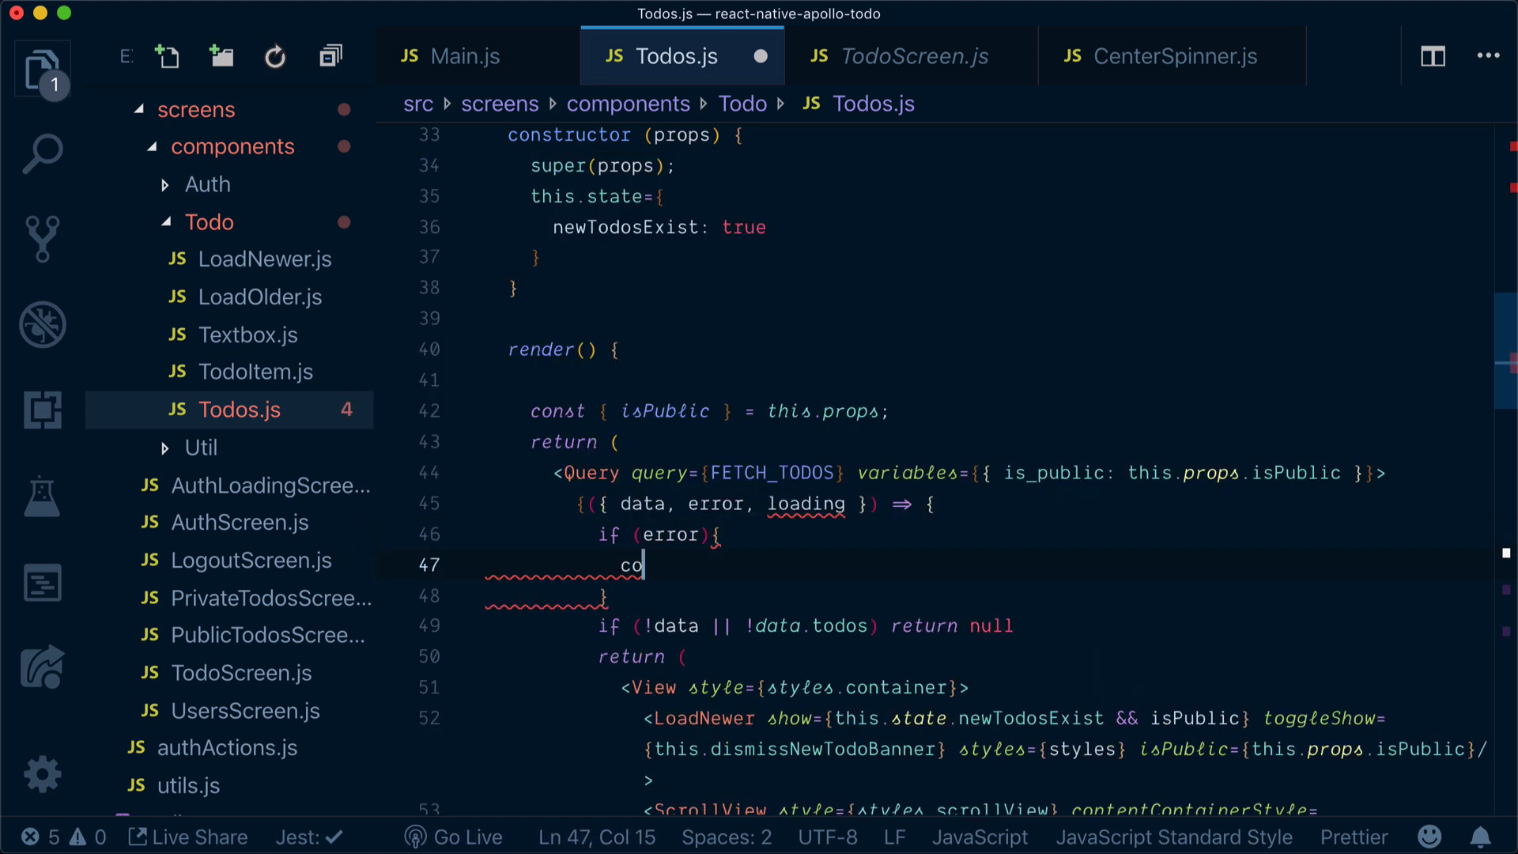
type("nsole.log(e")
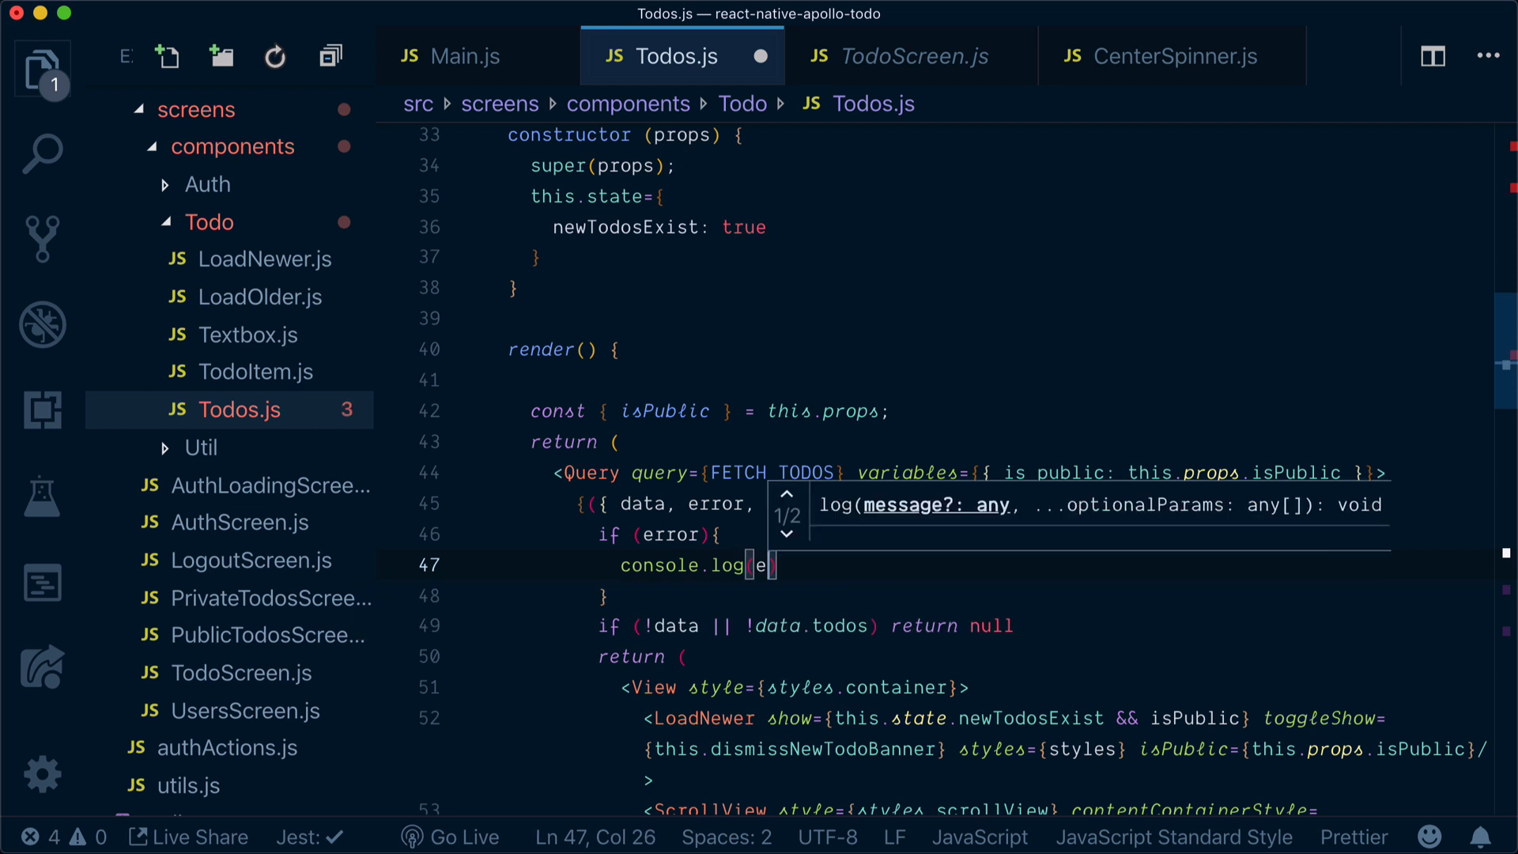
type("ror")
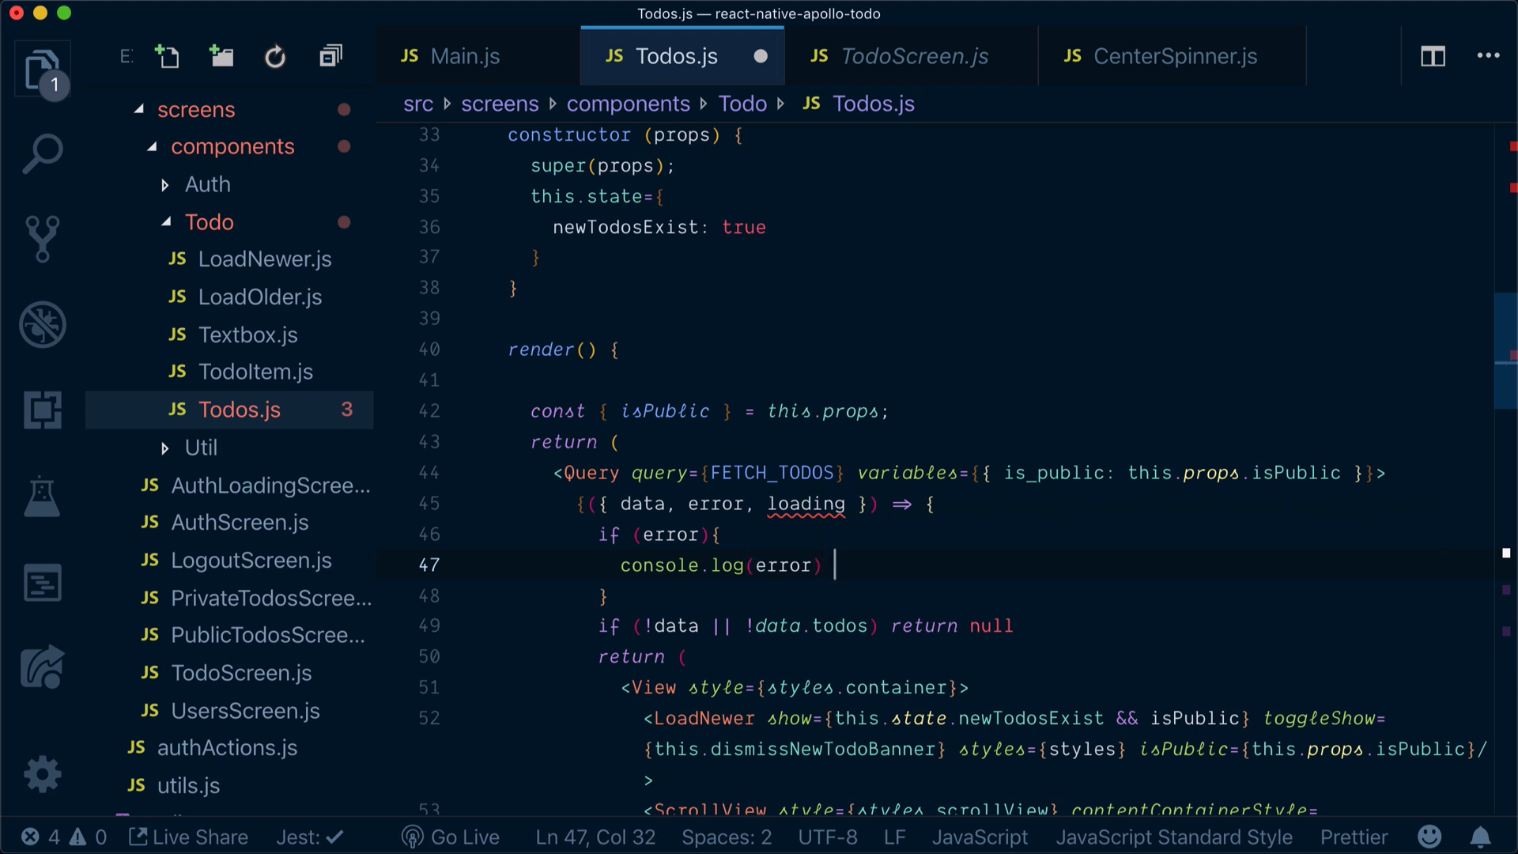
type("return <Text>Error</Text>")
type("if (")
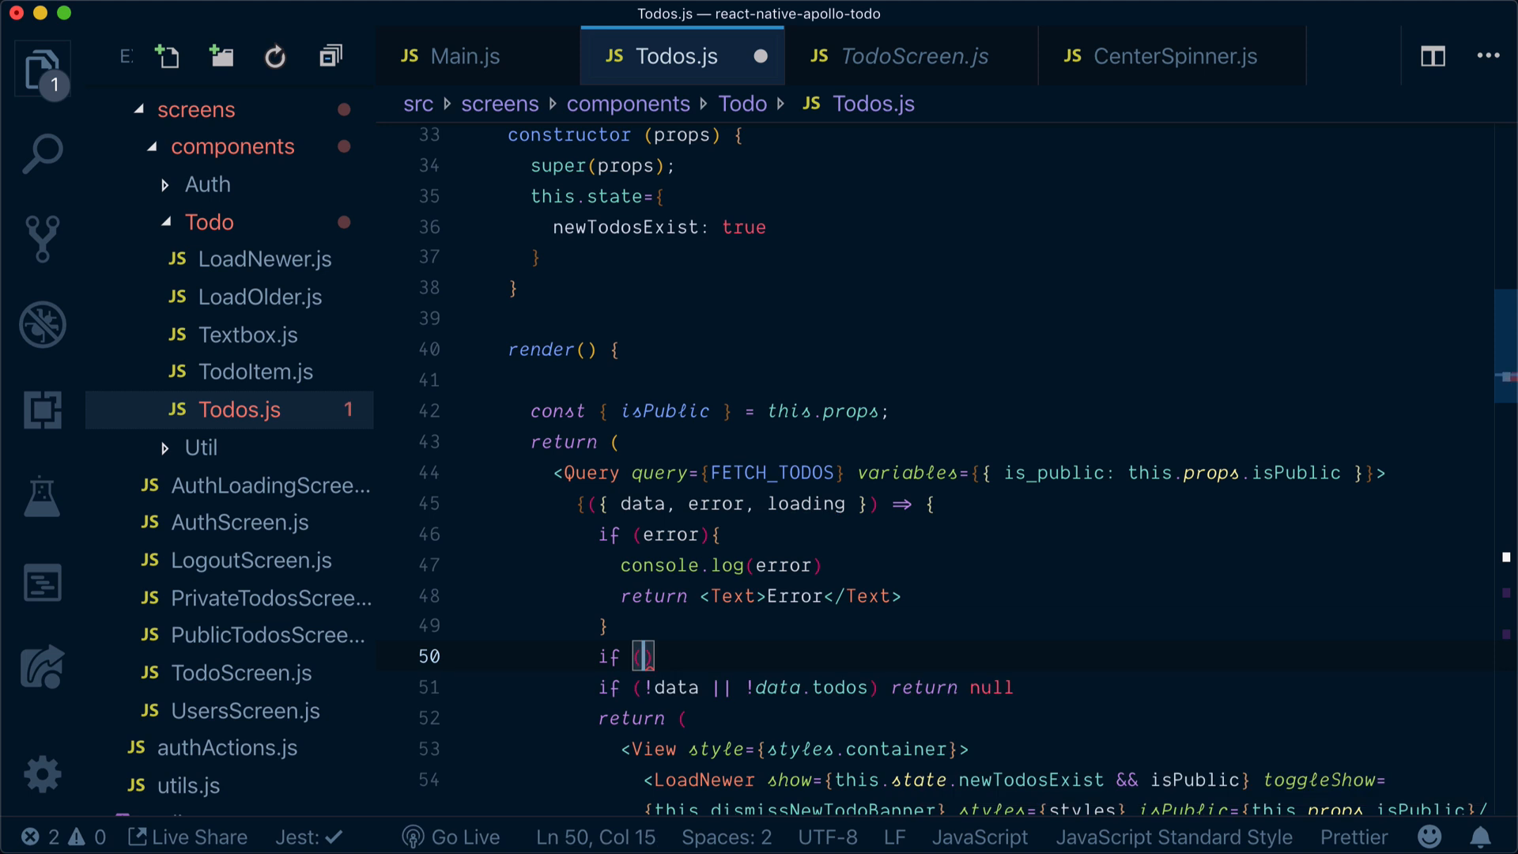
- Add if (loading) { return <CenterSpinner /> }, picking CenterSpinner from IntelliSense
type("loading)")
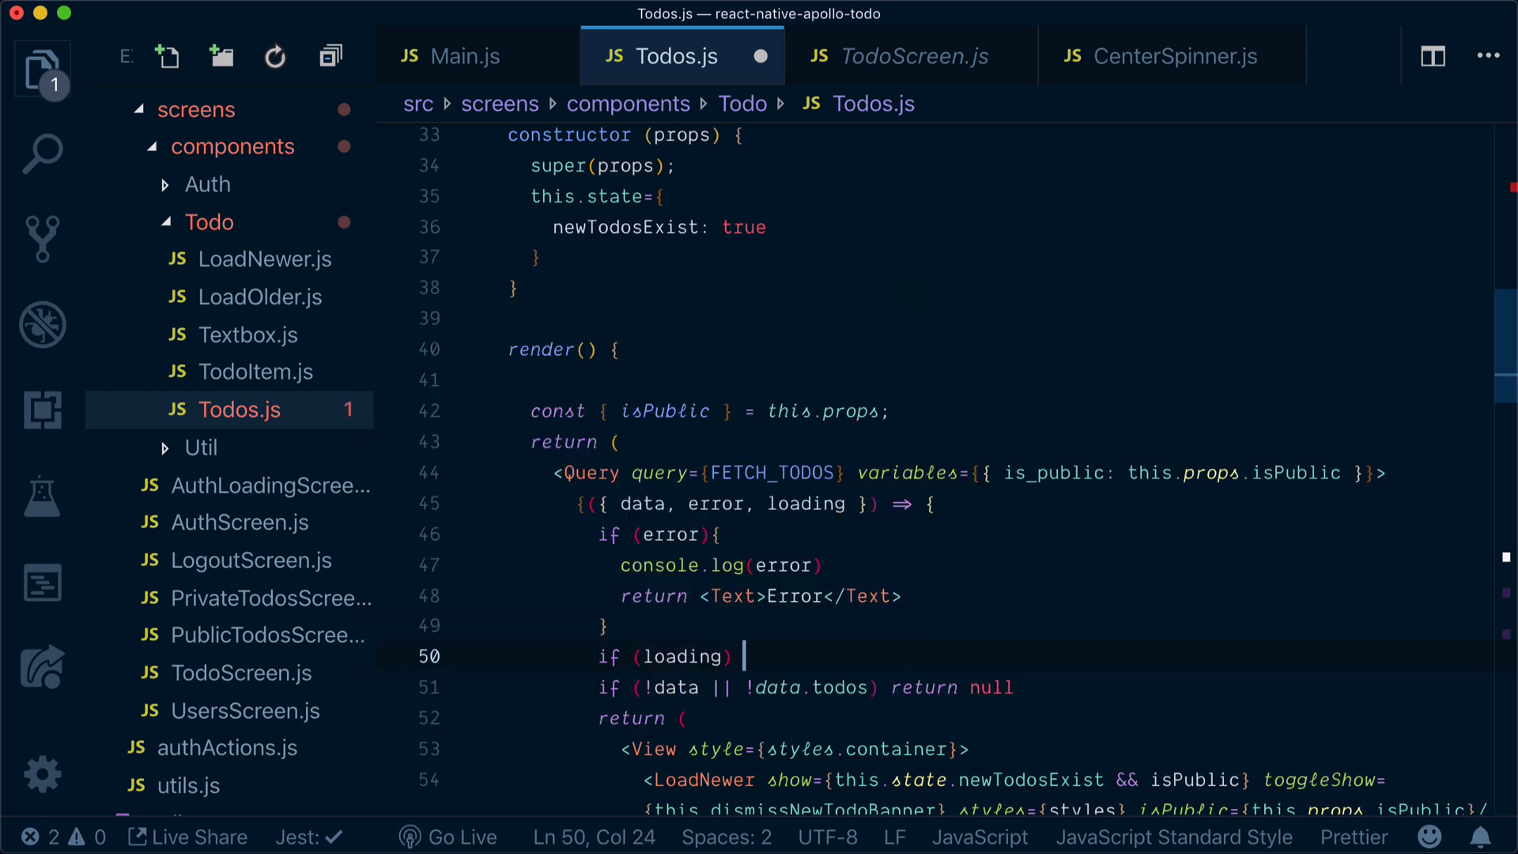
type("return")
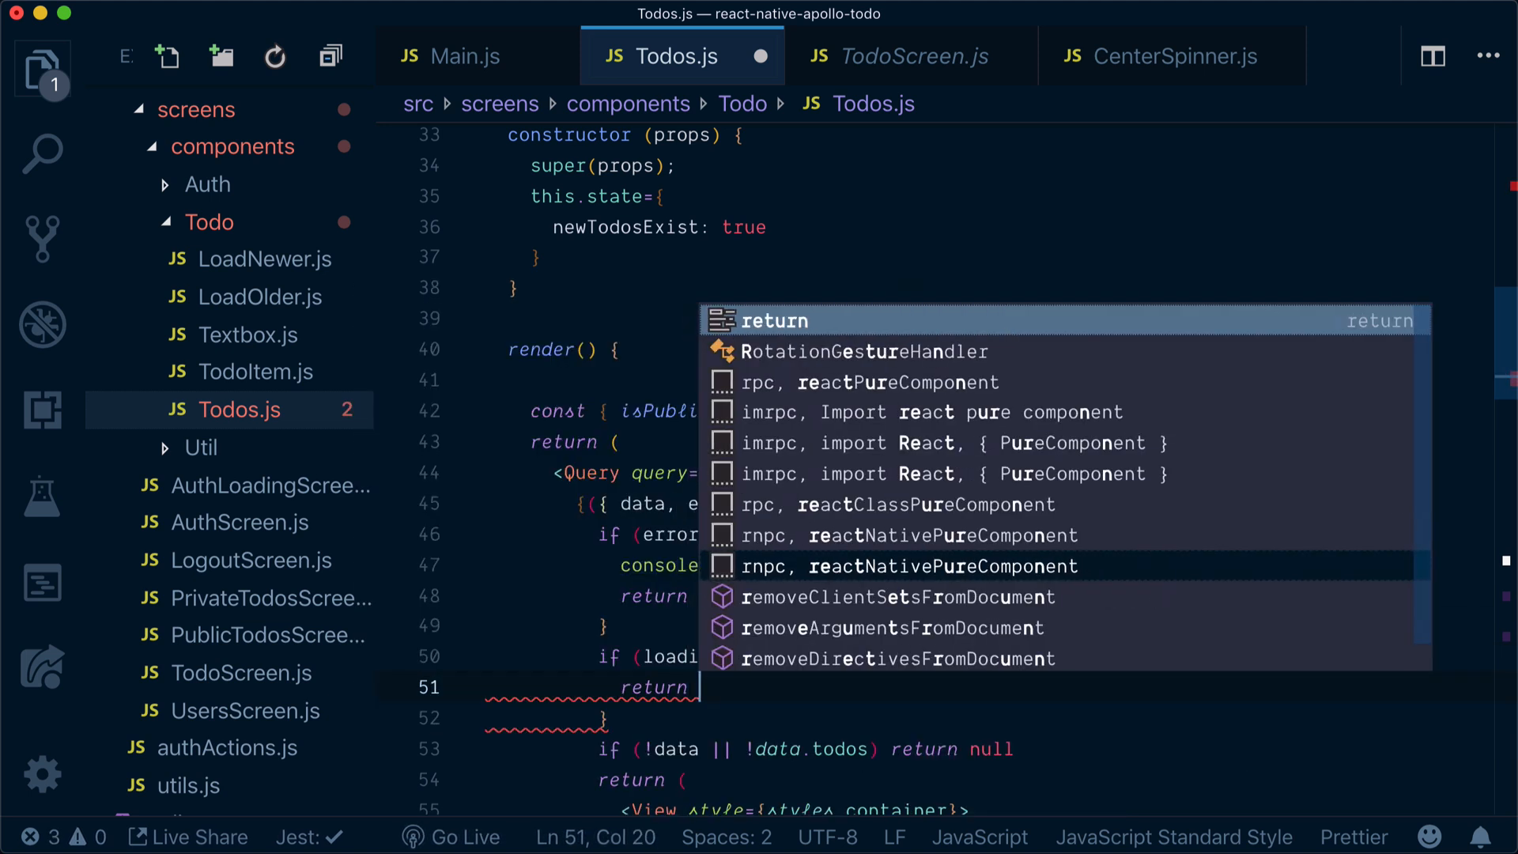
type("<Ce")
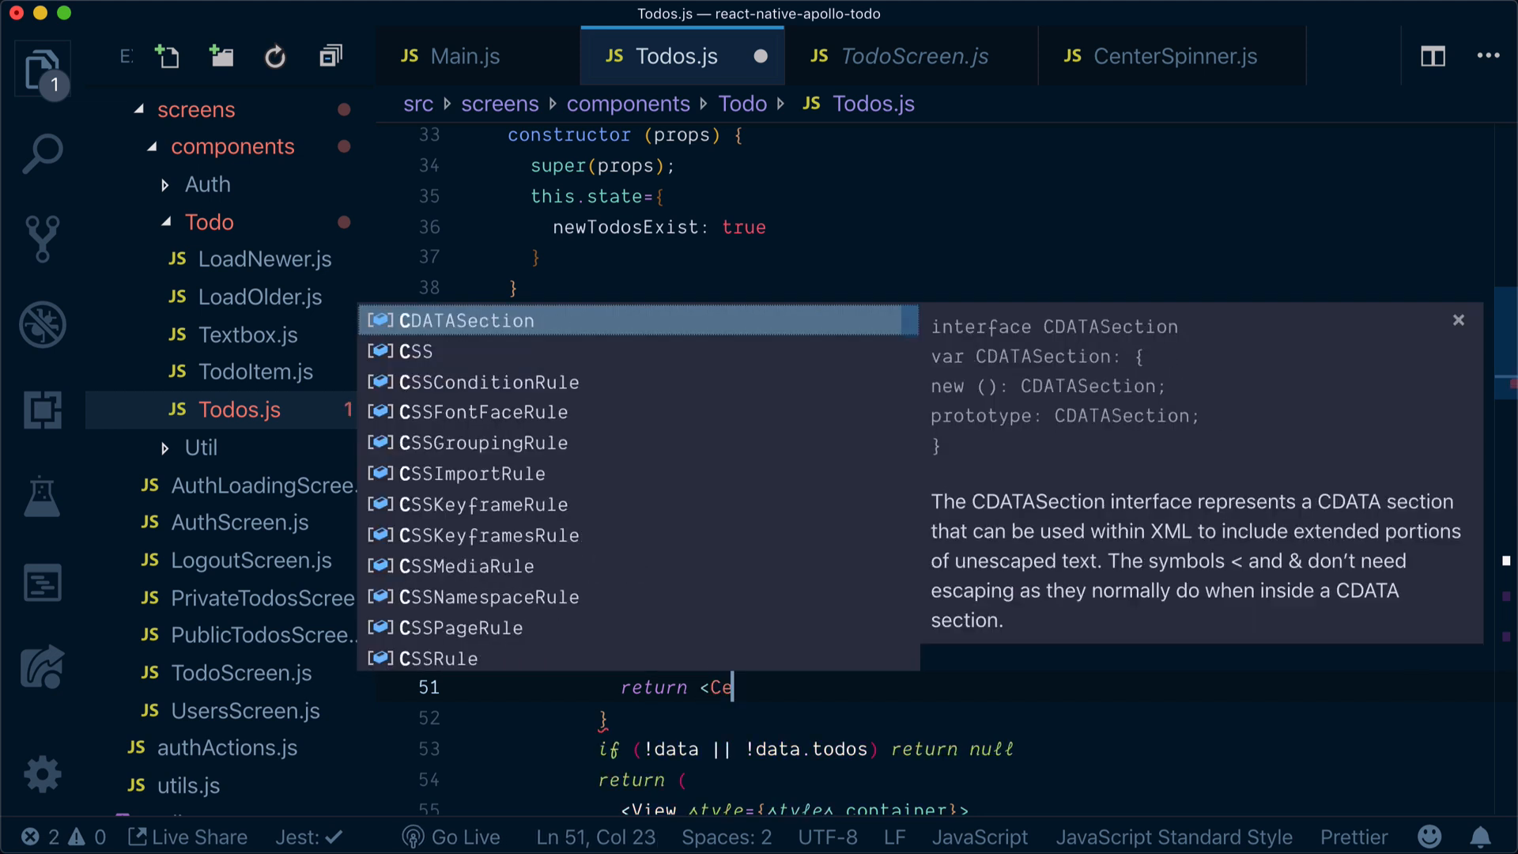
type("CenterSpinner")
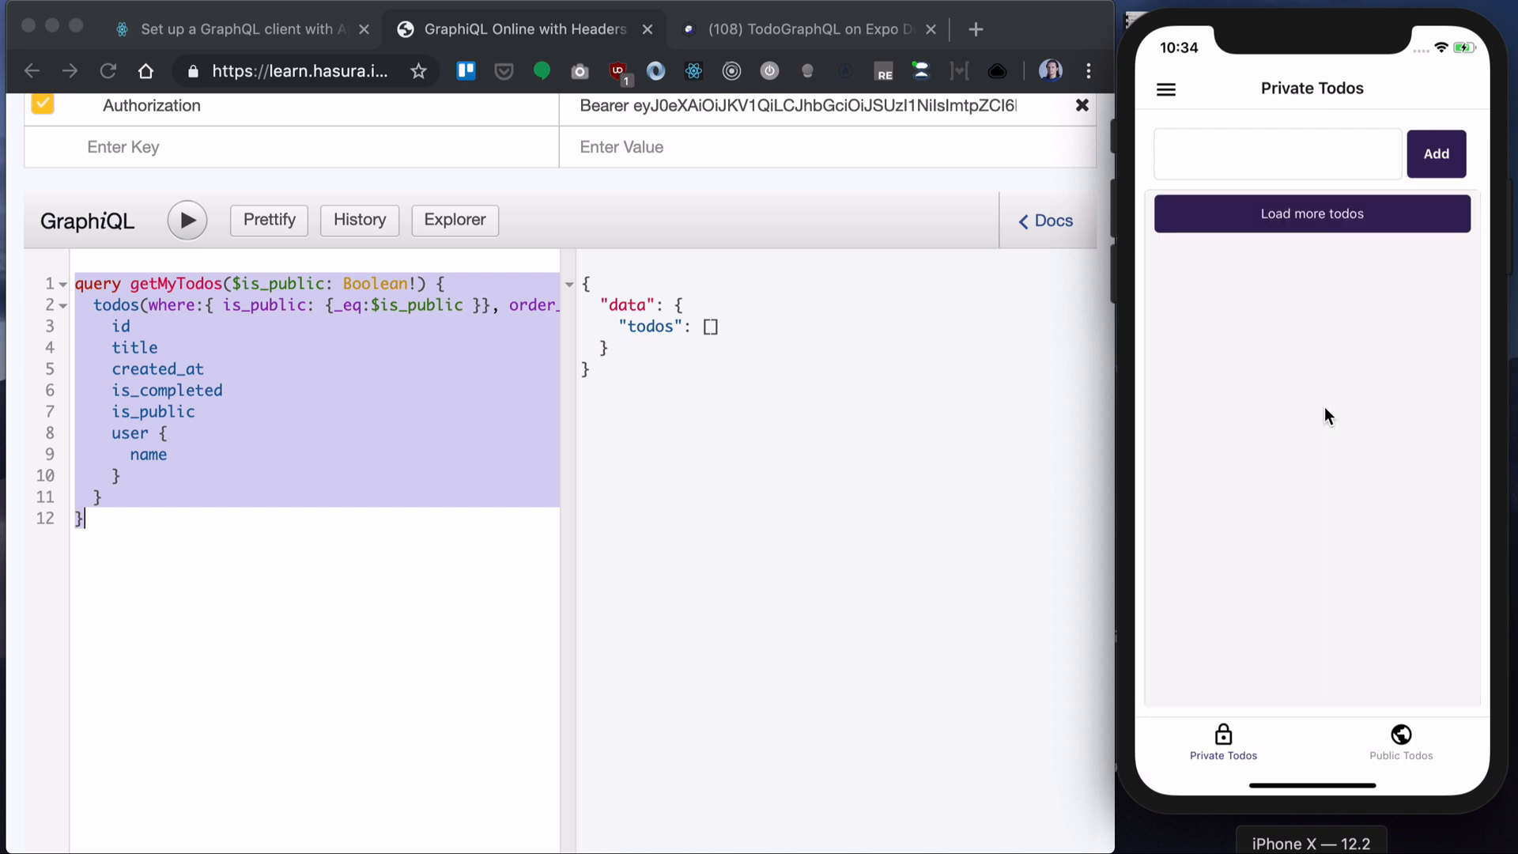
mouse_move(1365, 431)
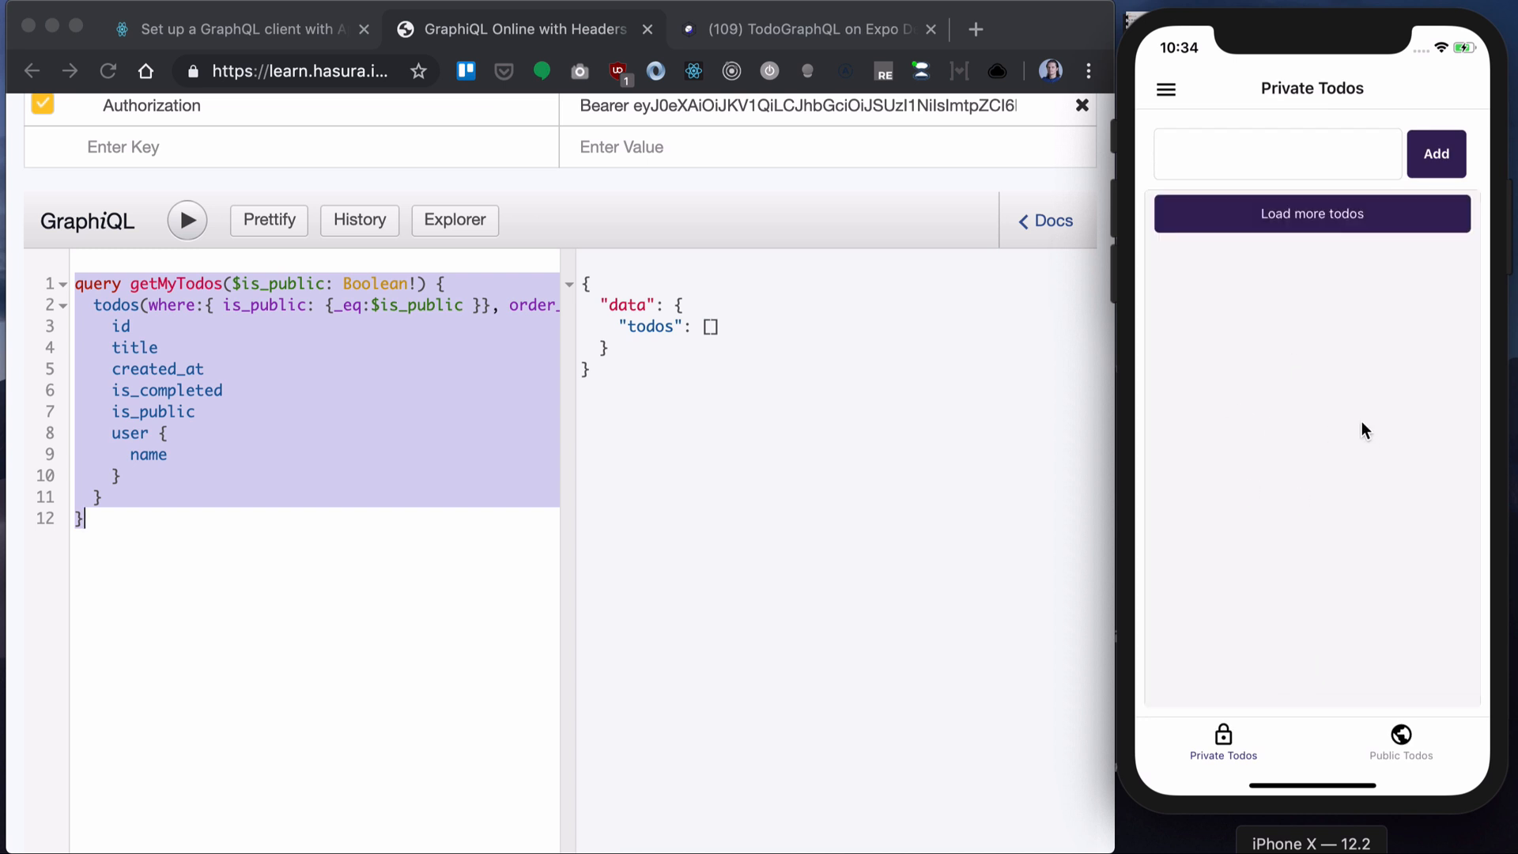
- Switch between Public and Private Todos tabs to watch the spinner then the todo list
left_click(1401, 745)
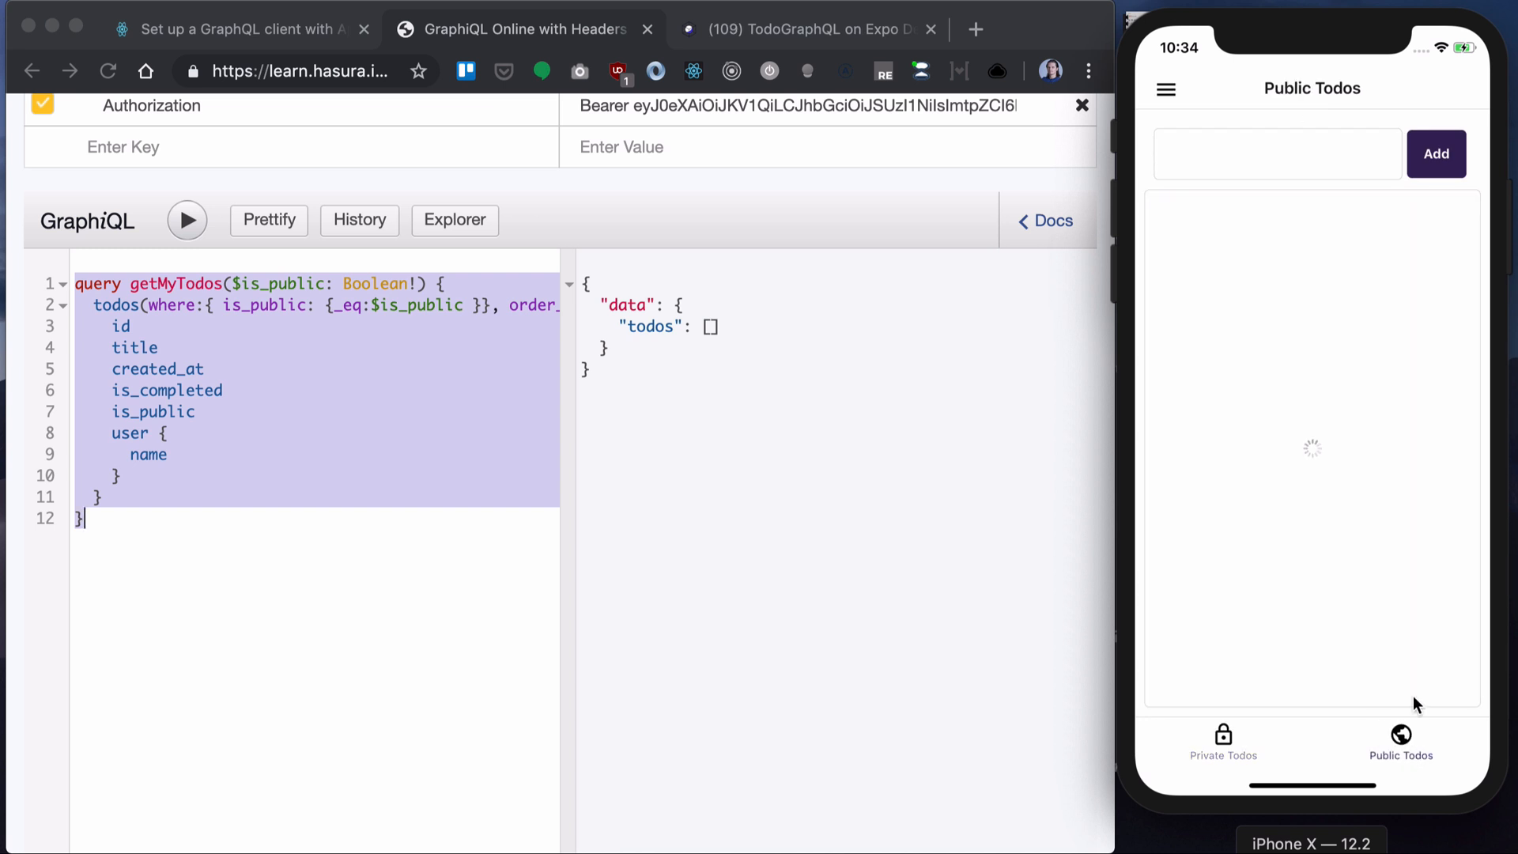
left_click(1222, 745)
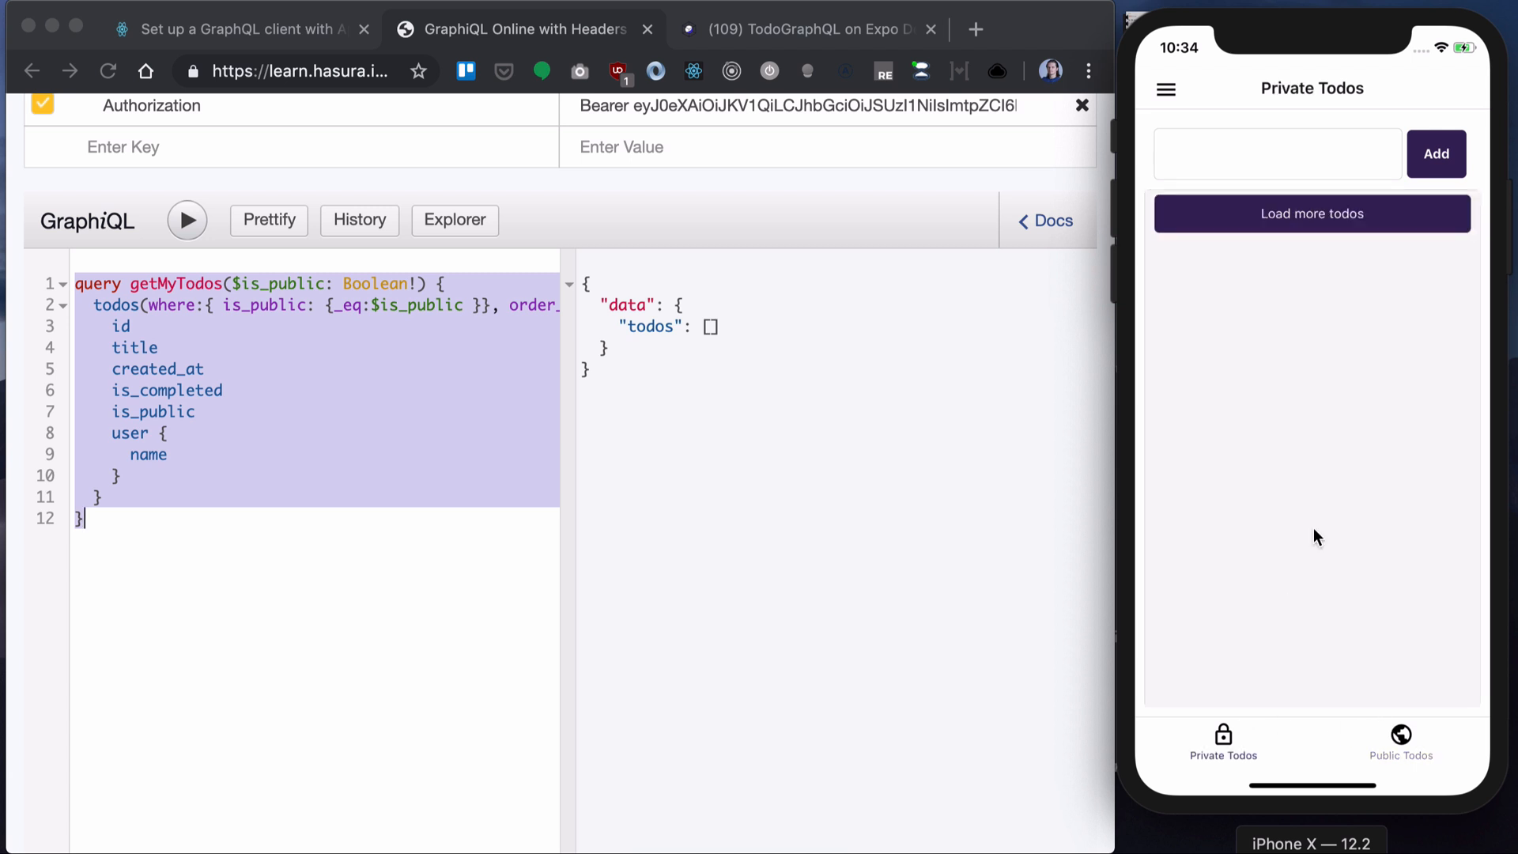
left_click(1400, 740)
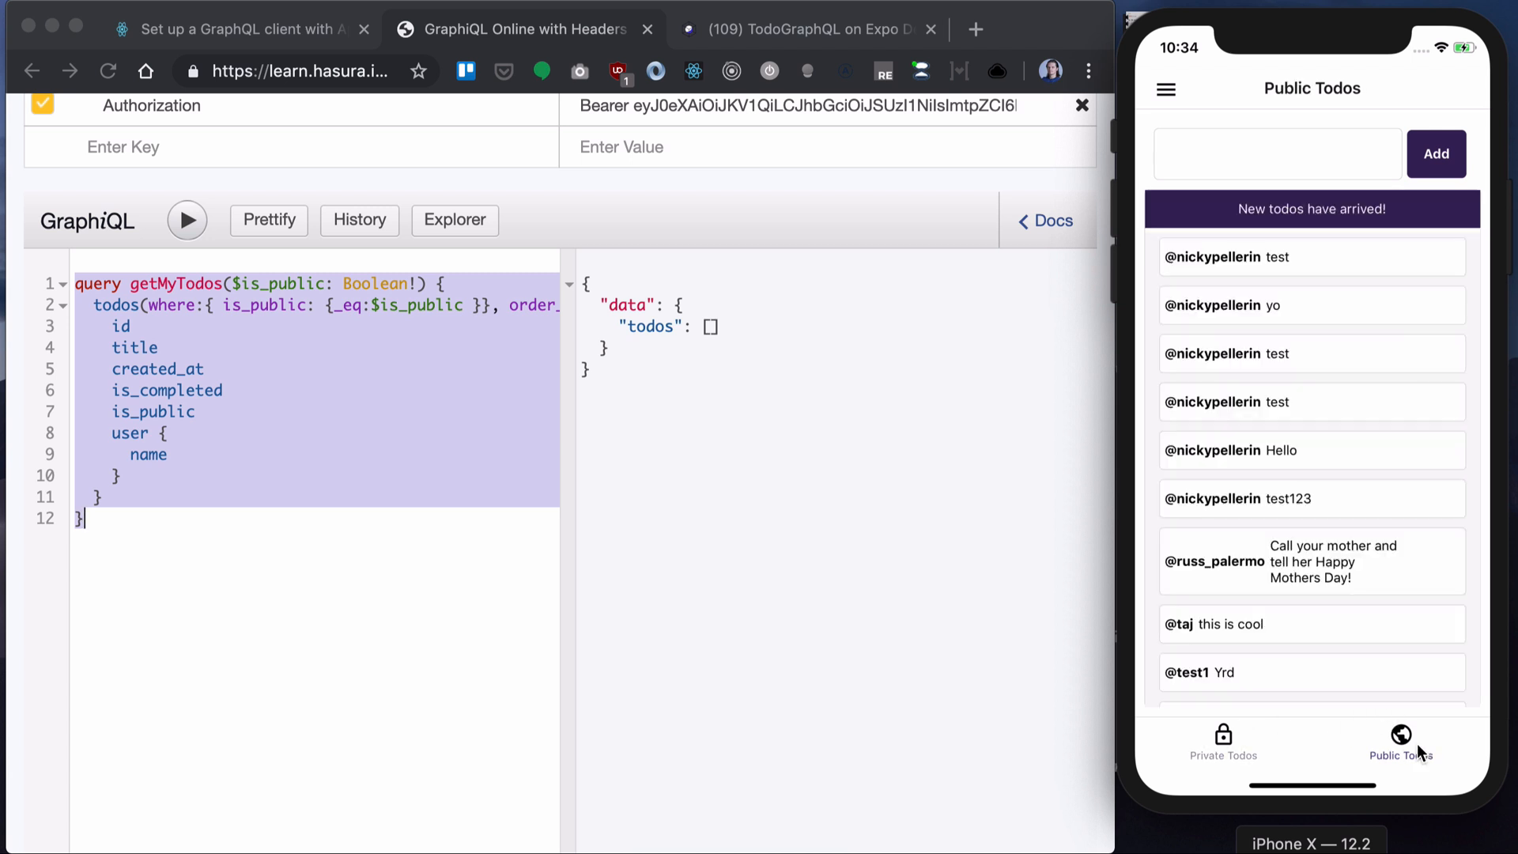
mouse_move(1191, 408)
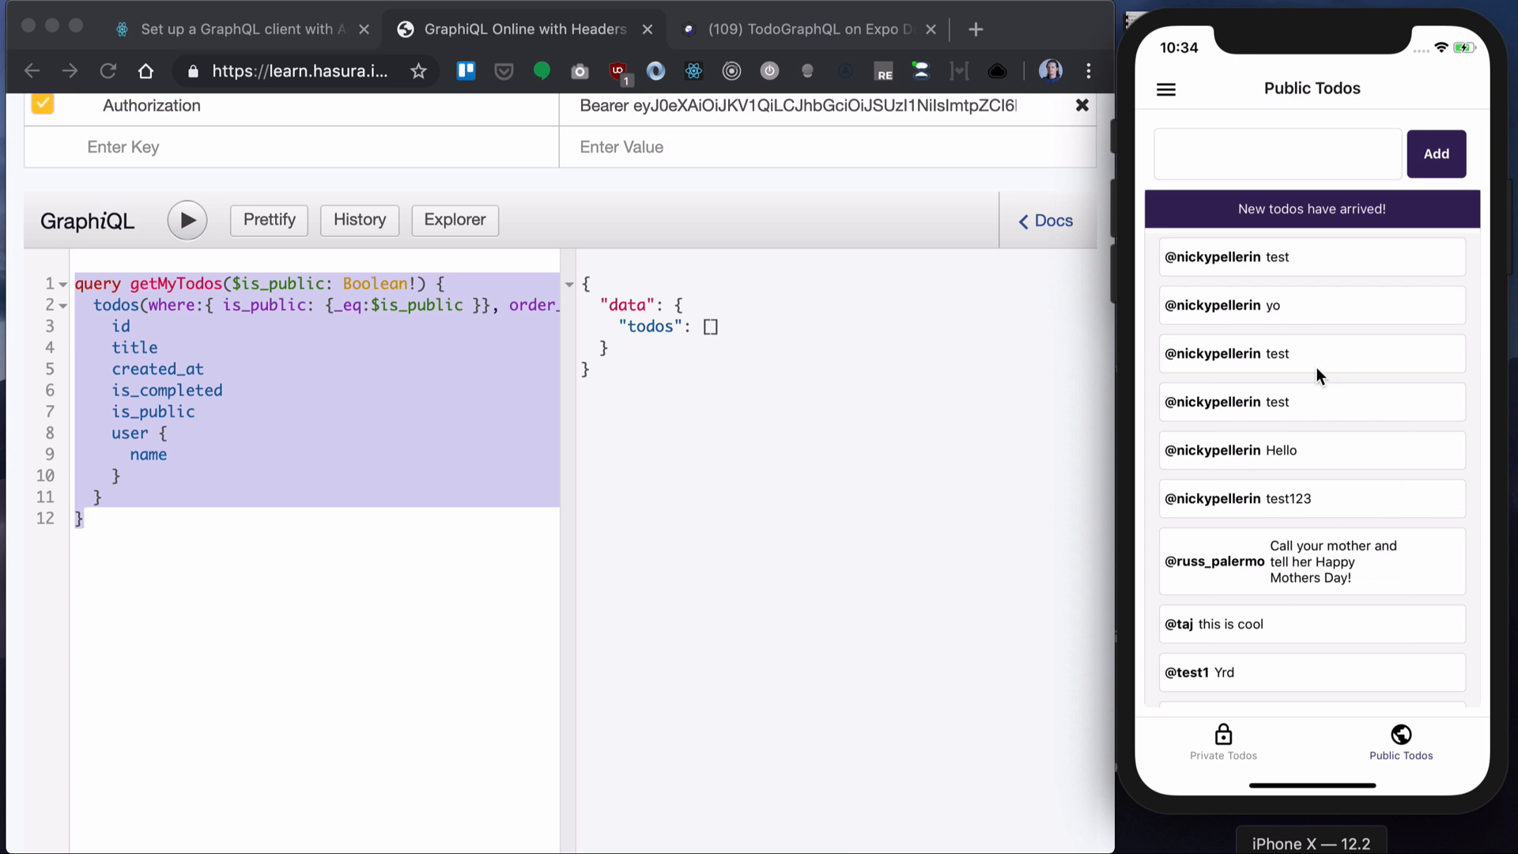
mouse_move(1256, 363)
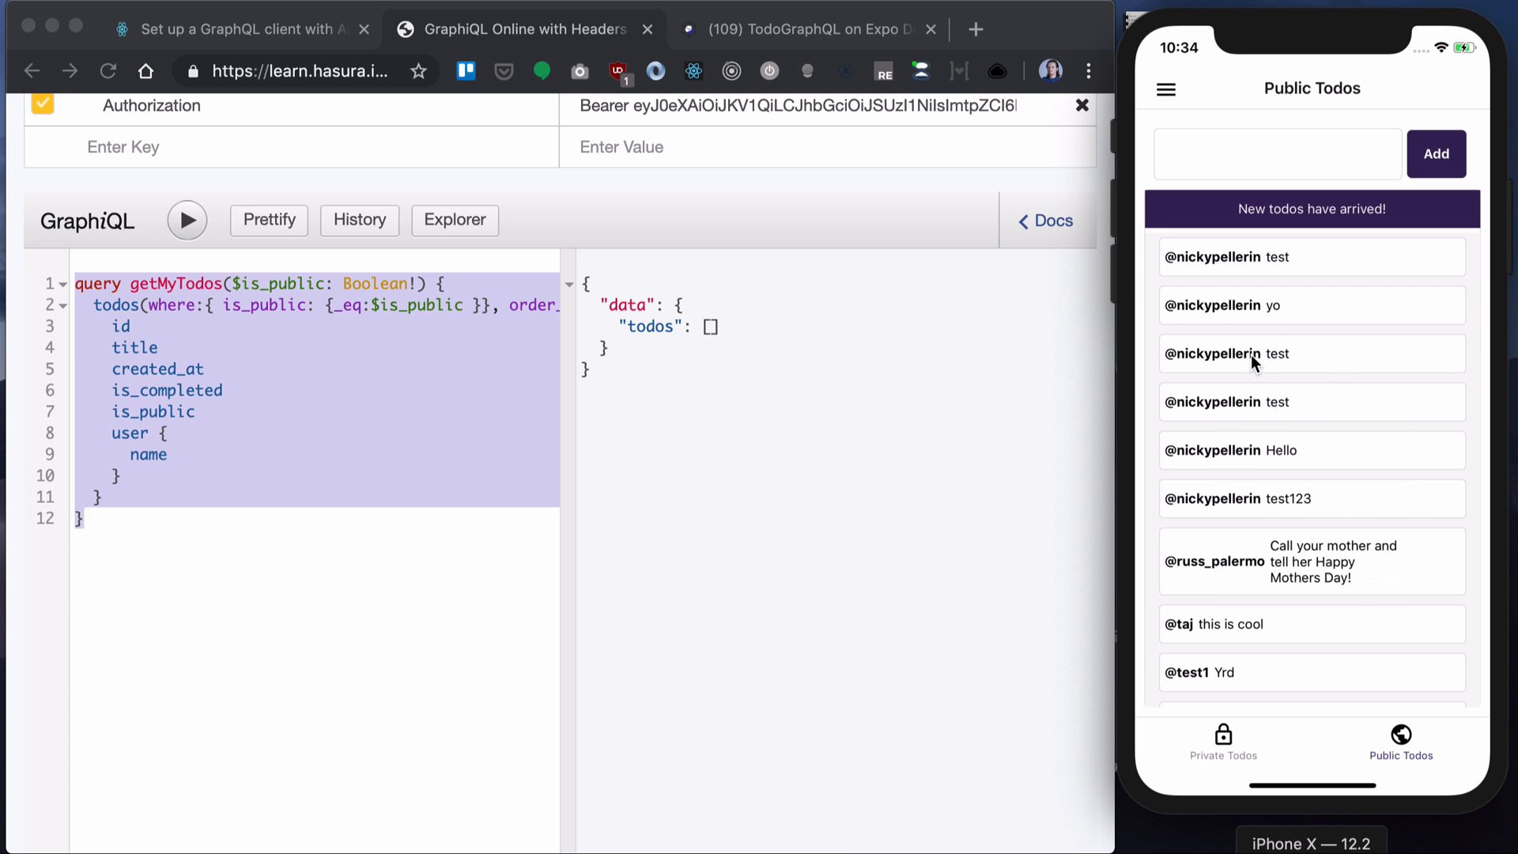